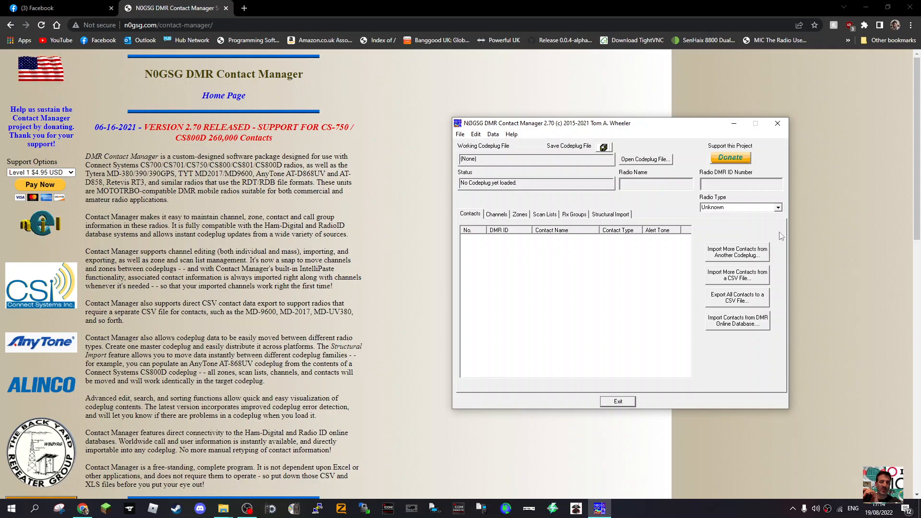
mouse_move(438, 155)
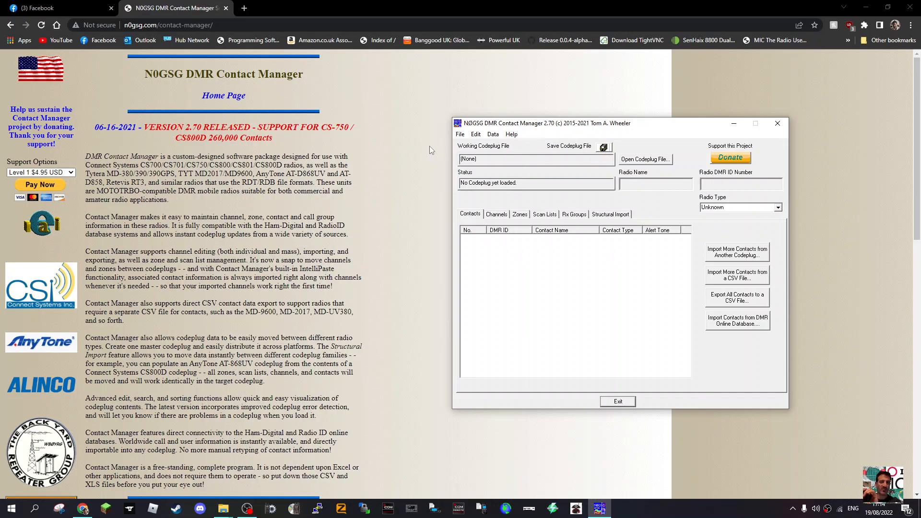
mouse_move(400, 158)
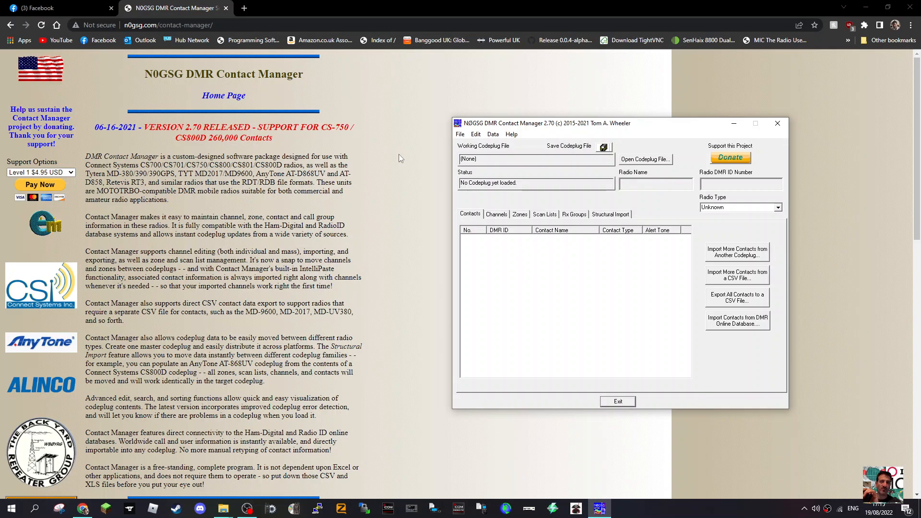
mouse_move(388, 199)
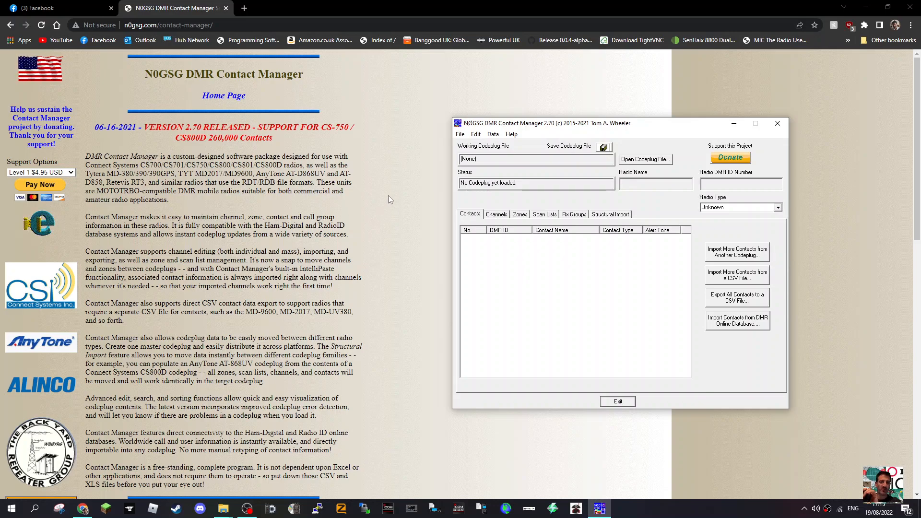
- Open the codeplug file picker and browse to the Desktop folder
scroll("down", 3)
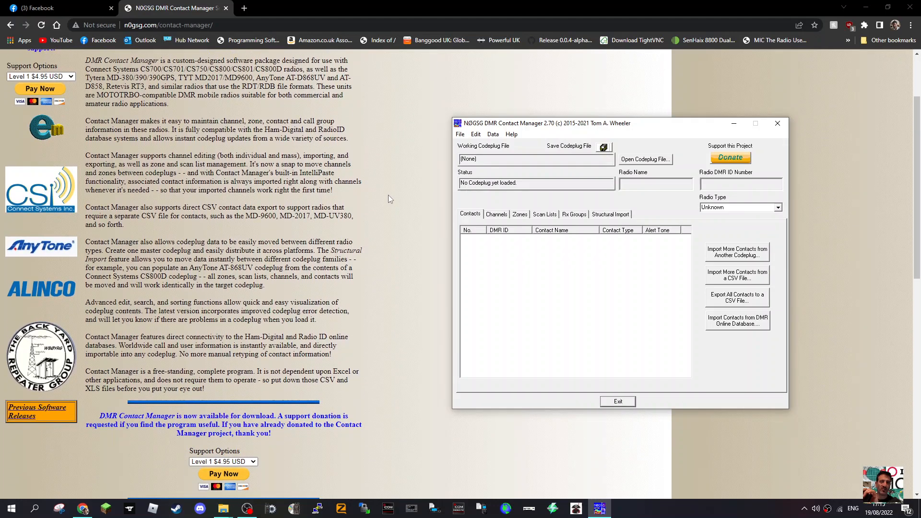
mouse_move(392, 205)
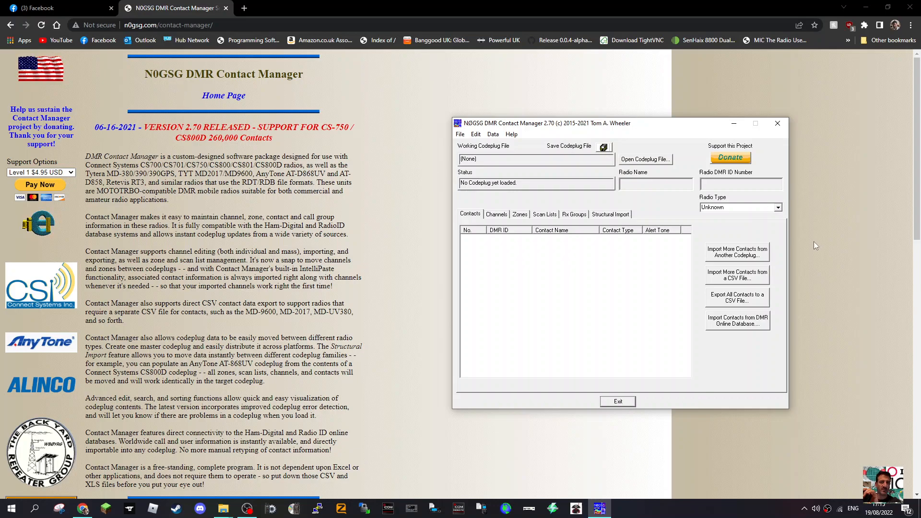
mouse_move(880, 405)
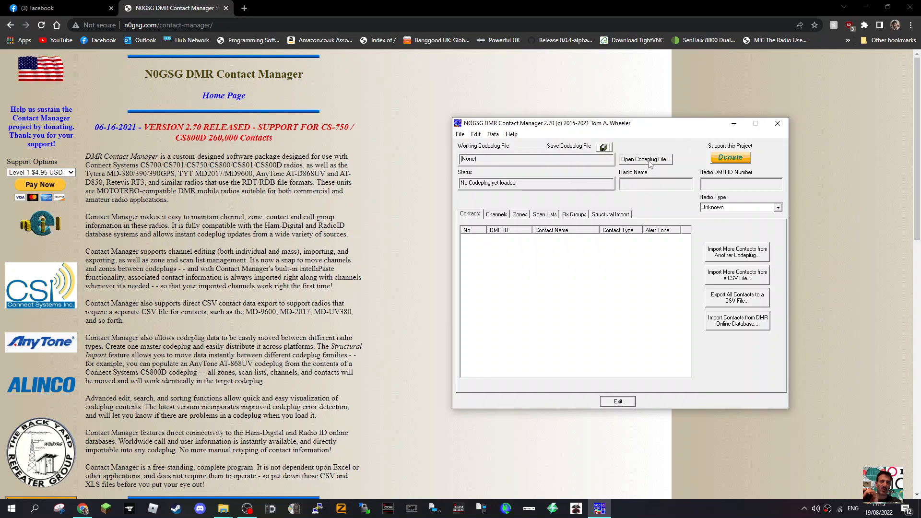
left_click(644, 159)
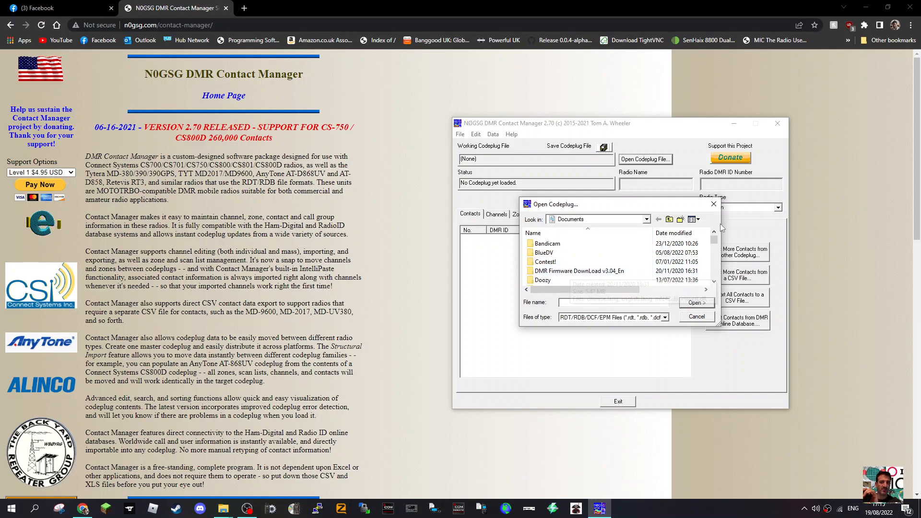
left_click(646, 219)
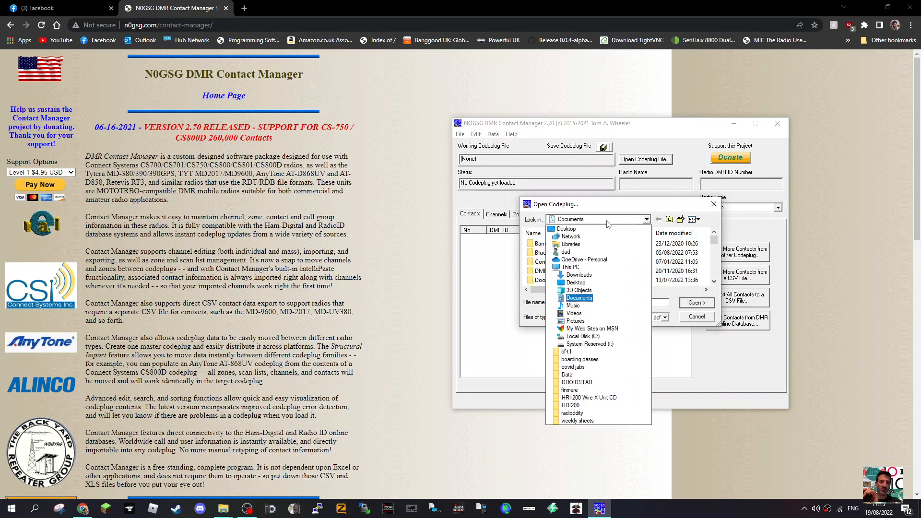
left_click(566, 229)
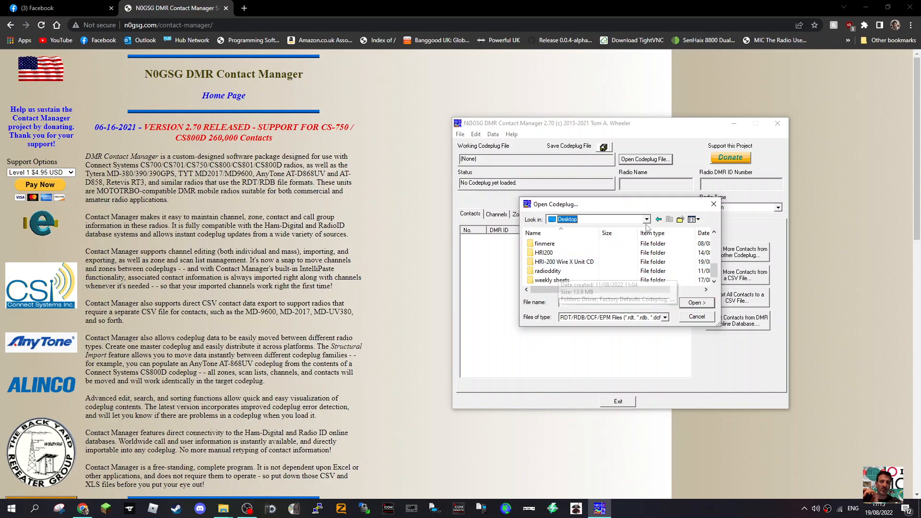
mouse_move(563, 261)
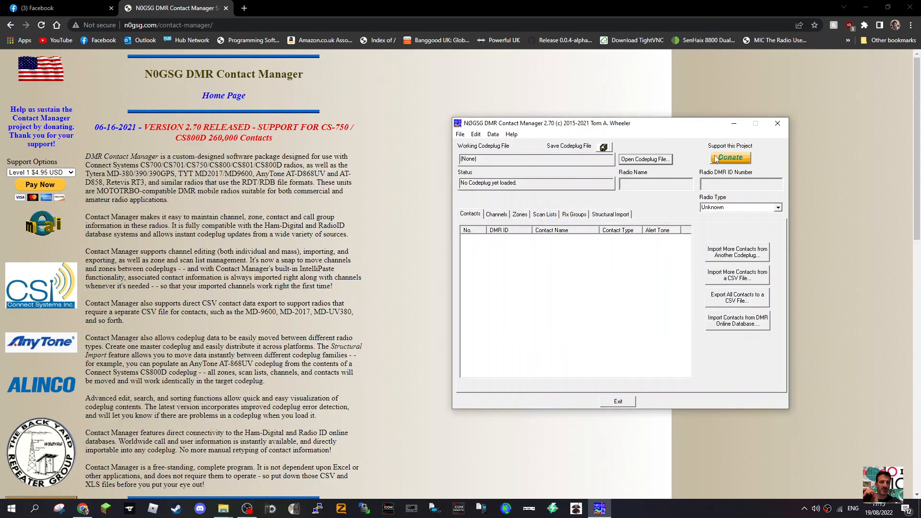
- Cancel the picker and browse the File, Edit and Data menu commands
left_click(644, 159)
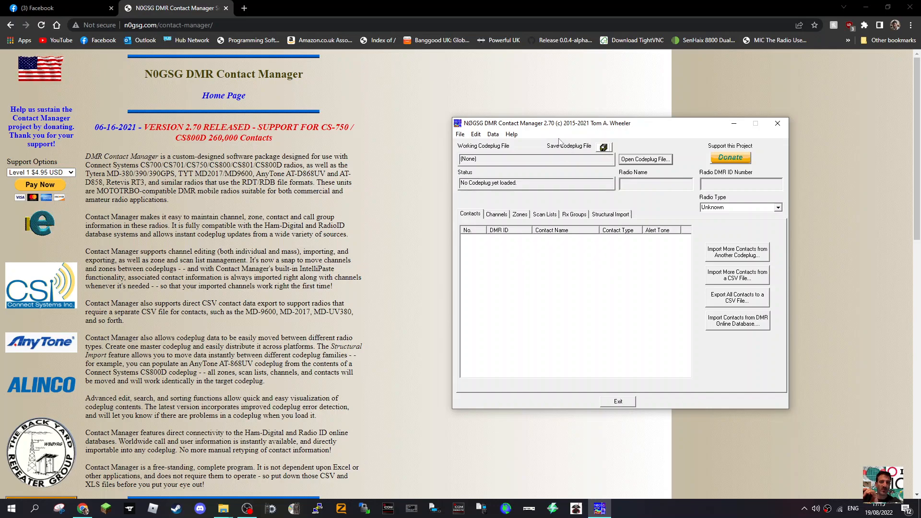
left_click(460, 133)
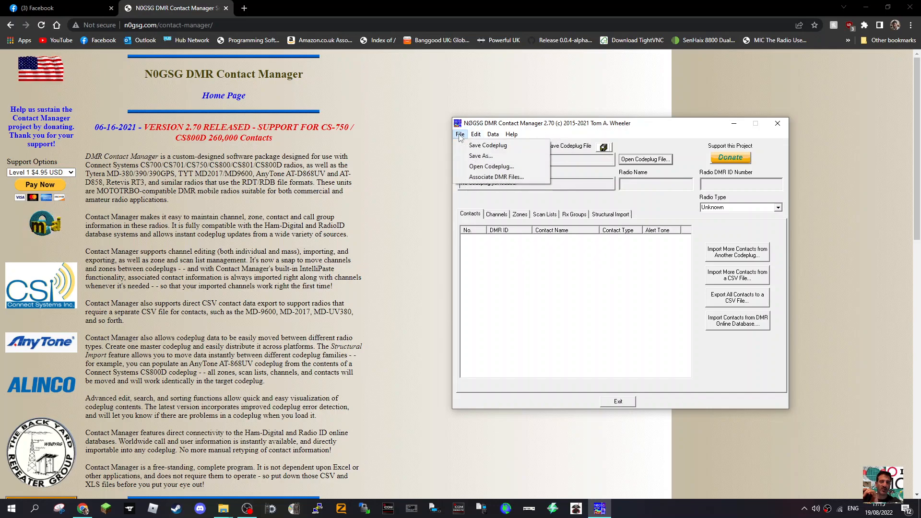
mouse_move(491, 166)
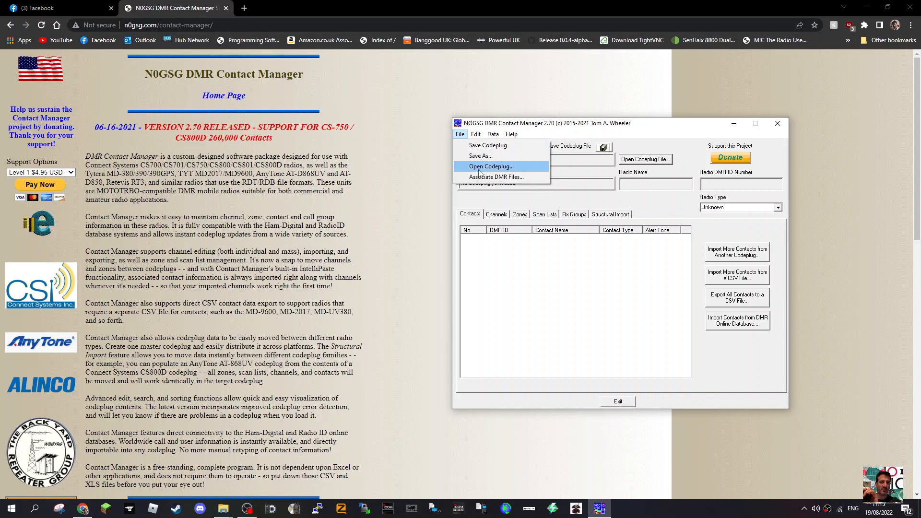
left_click(491, 166)
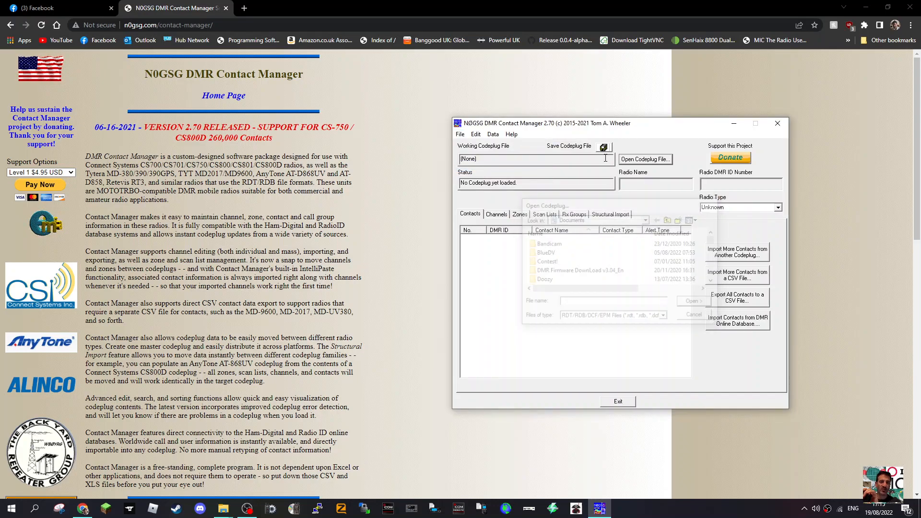
left_click(476, 134)
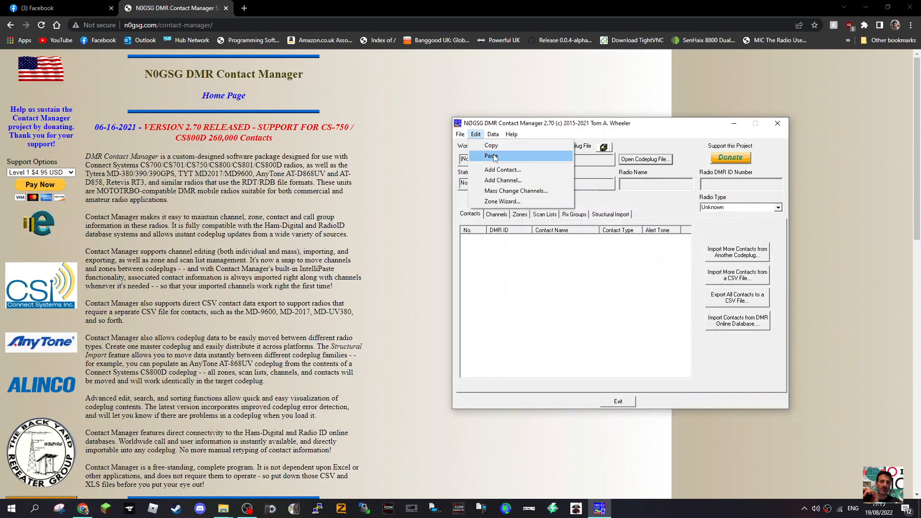
mouse_move(498, 180)
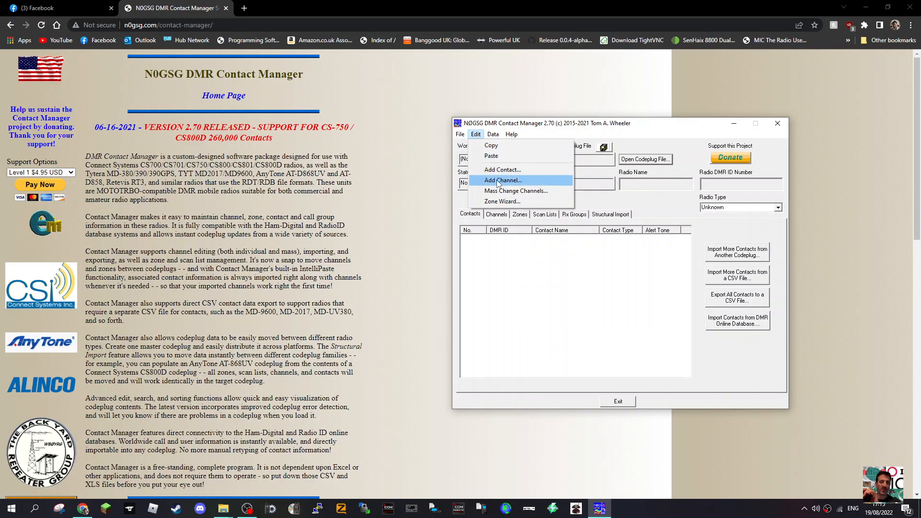
mouse_move(501, 202)
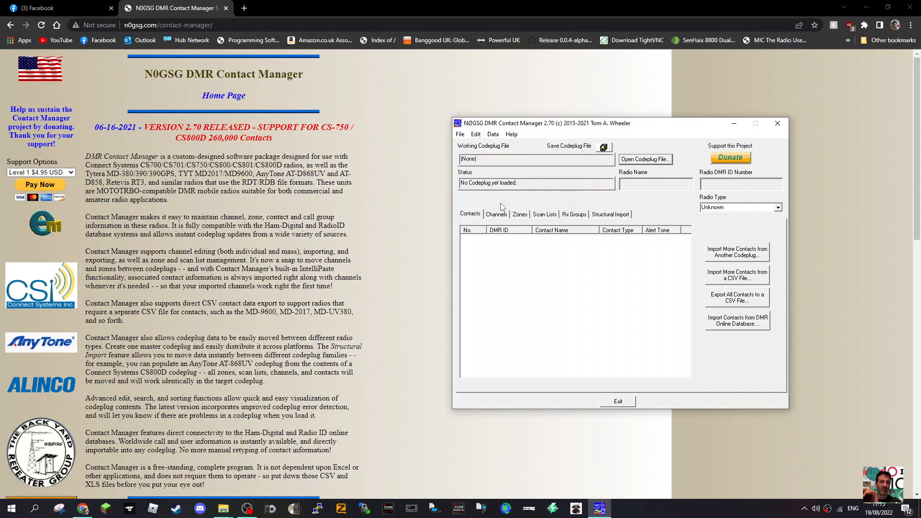
left_click(493, 134)
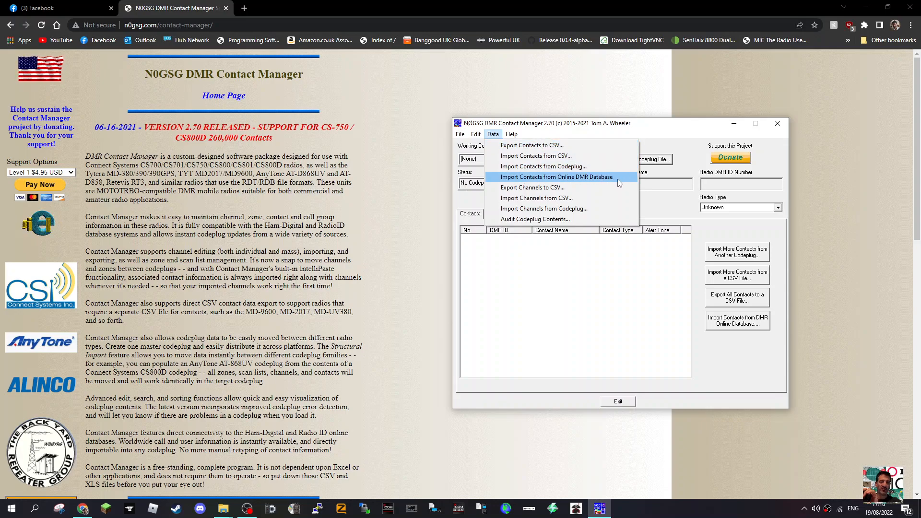
mouse_move(544, 167)
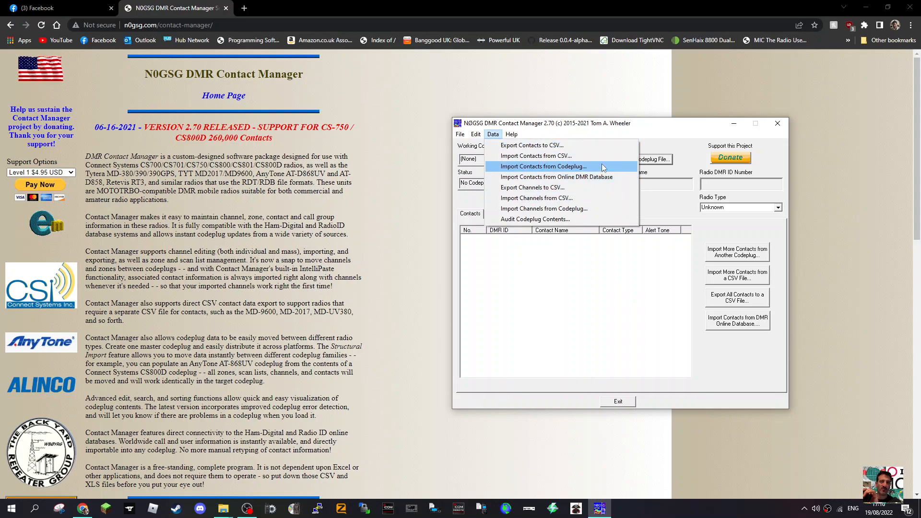
mouse_move(536, 199)
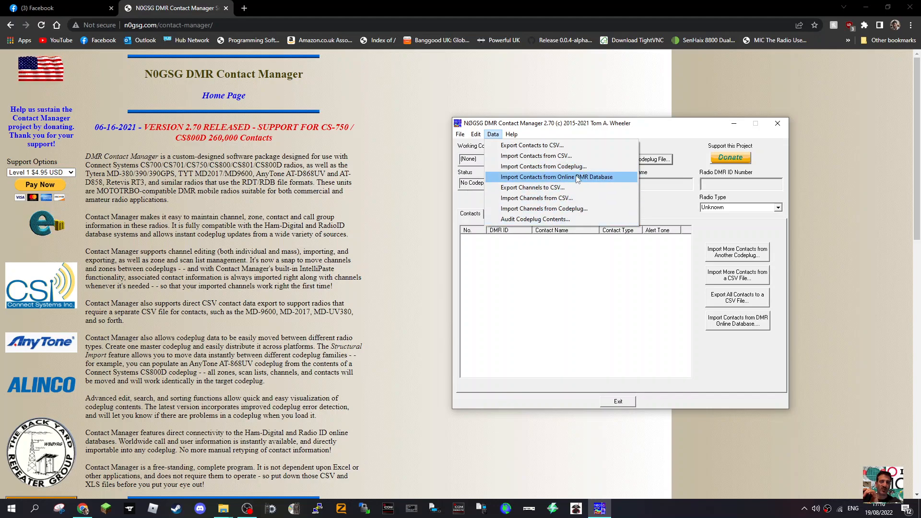
- Open the online DMR database searcher and dismiss the unsupported-fields notice
left_click(560, 177)
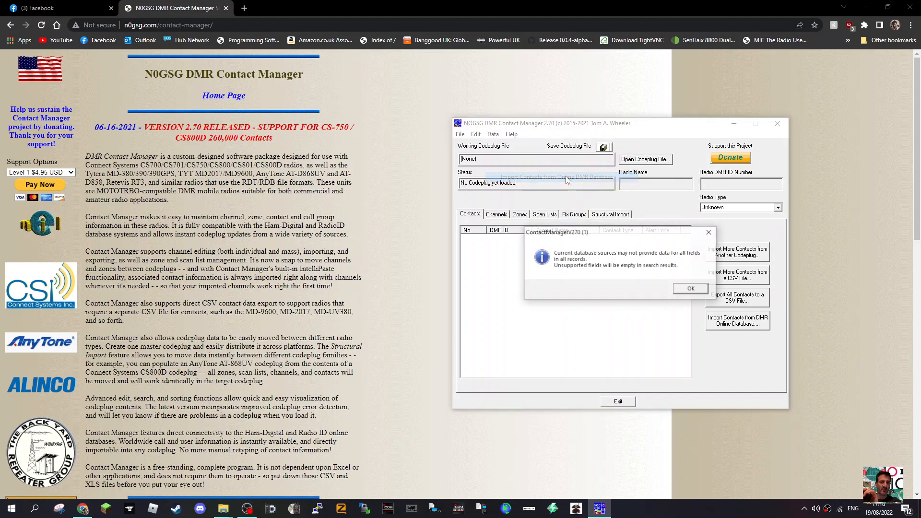
left_click(738, 320)
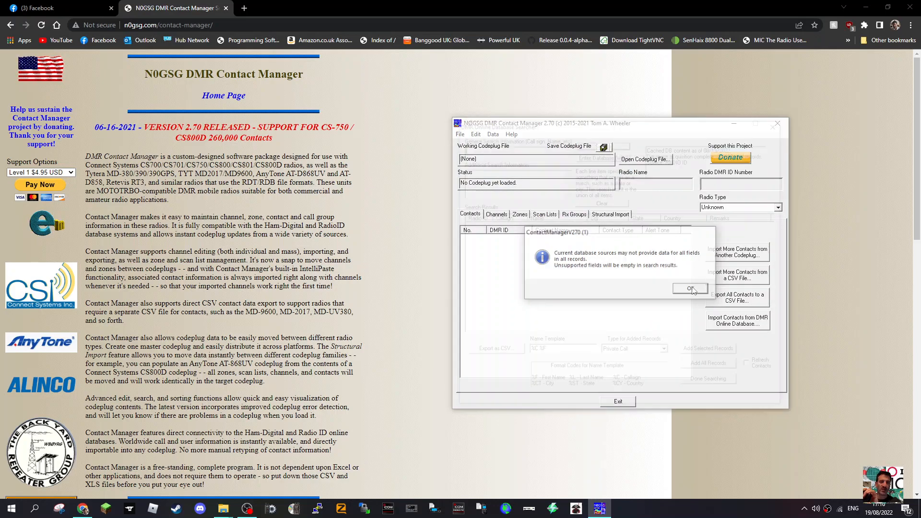
left_click(691, 288)
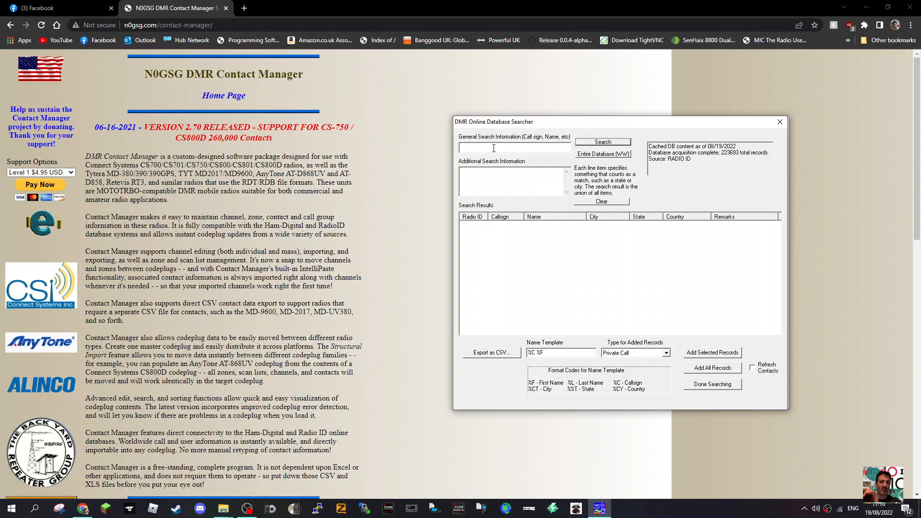
- Search the online database for callsign M0FXB, then close the searcher
type("M0FXB")
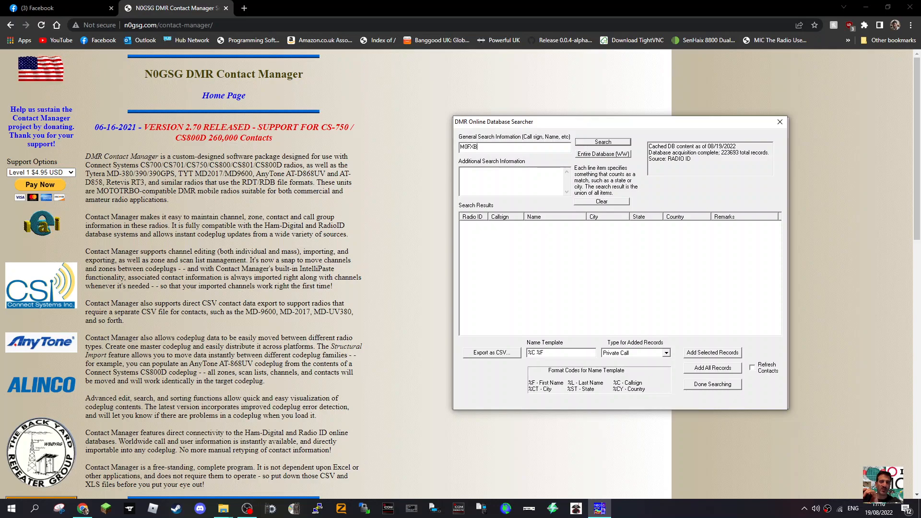
left_click(603, 141)
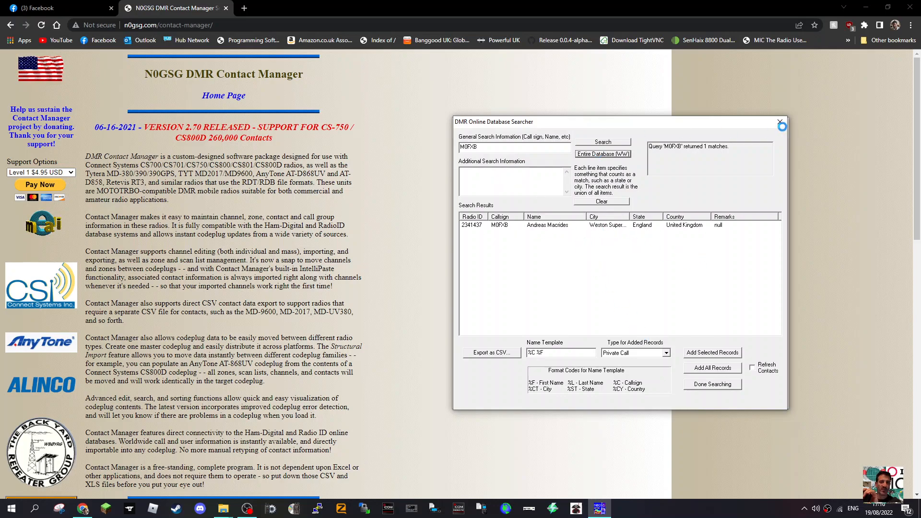
left_click(780, 123)
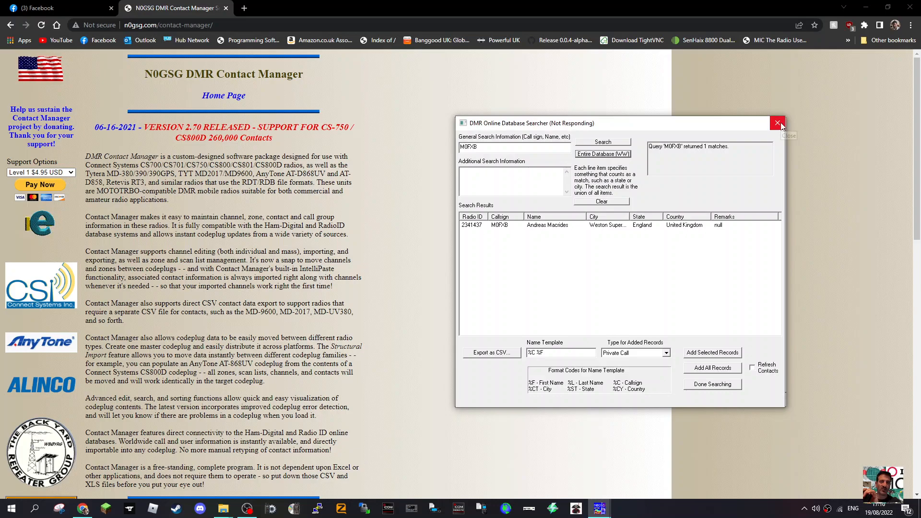
left_click(778, 123)
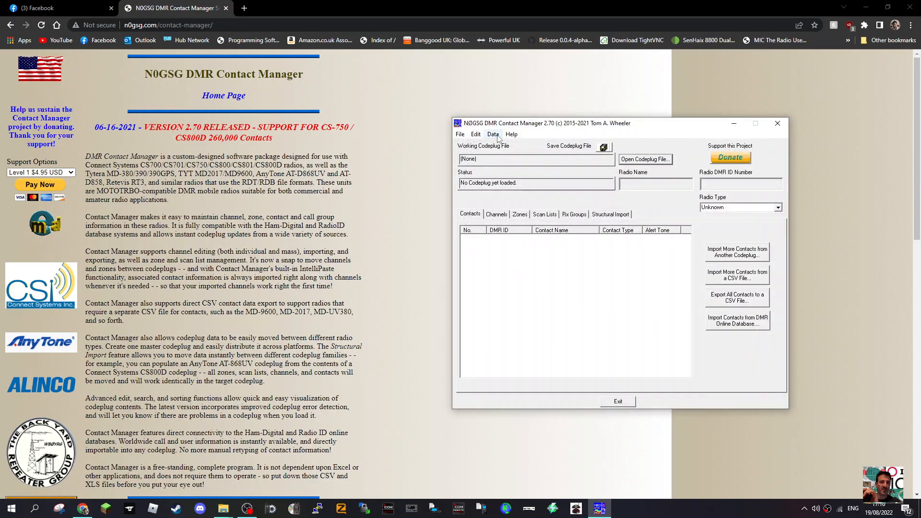
- List the Entire Database (WW), all 223,693 records, in the online searcher
left_click(493, 134)
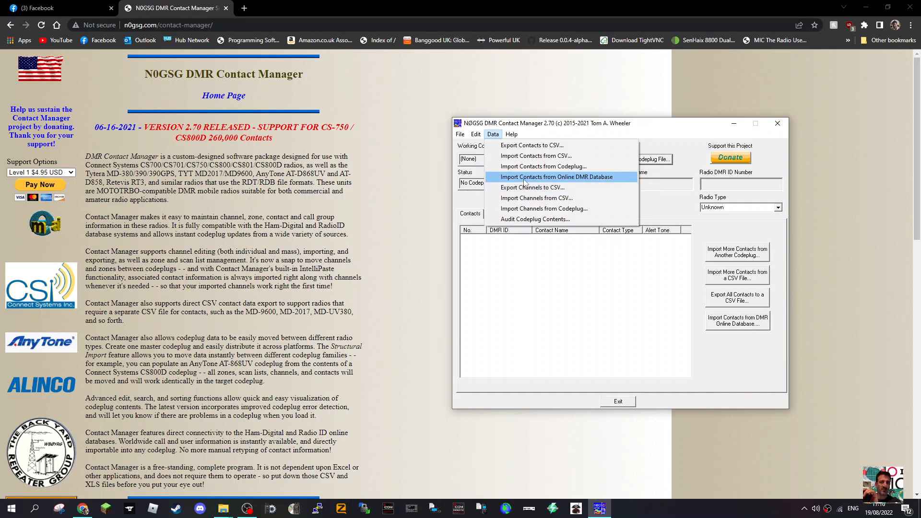
left_click(557, 177)
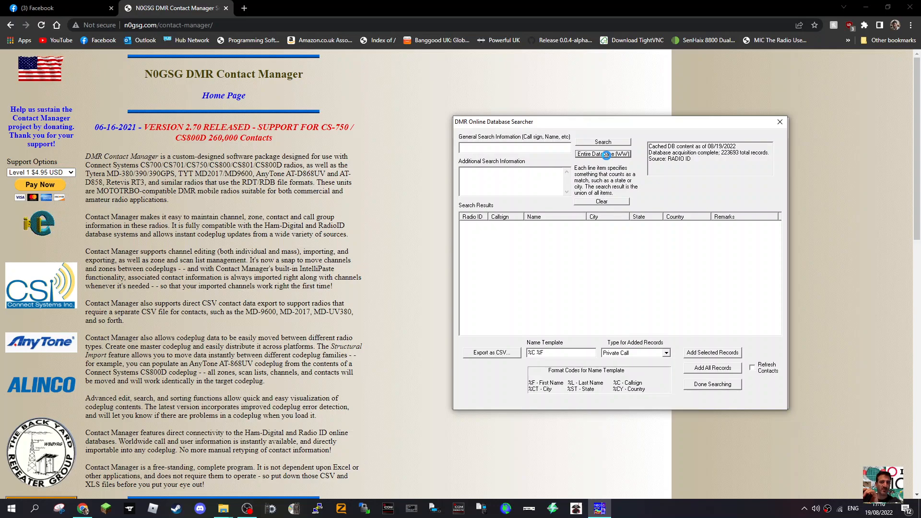
left_click(602, 154)
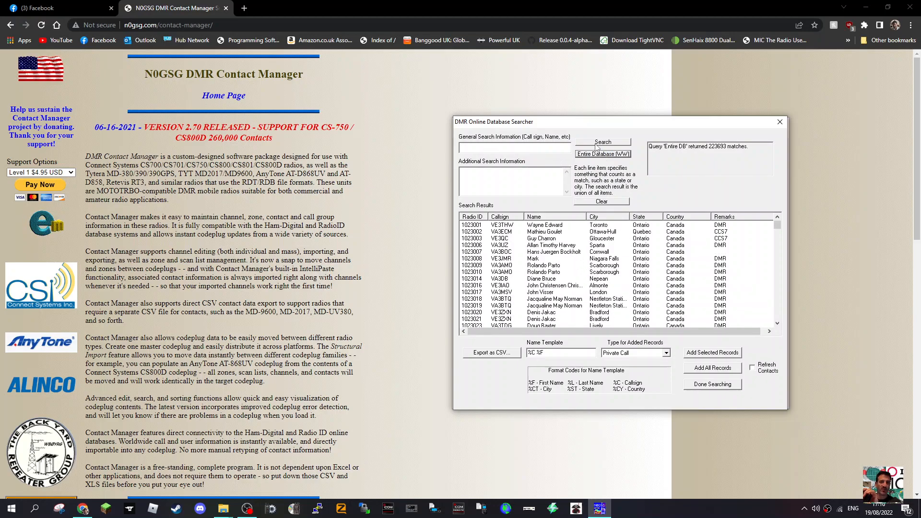
mouse_move(664, 319)
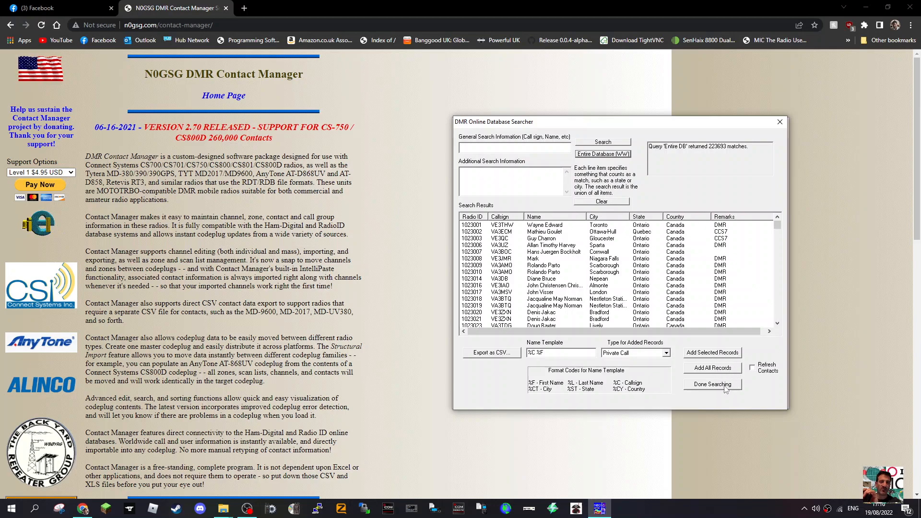
left_click(490, 353)
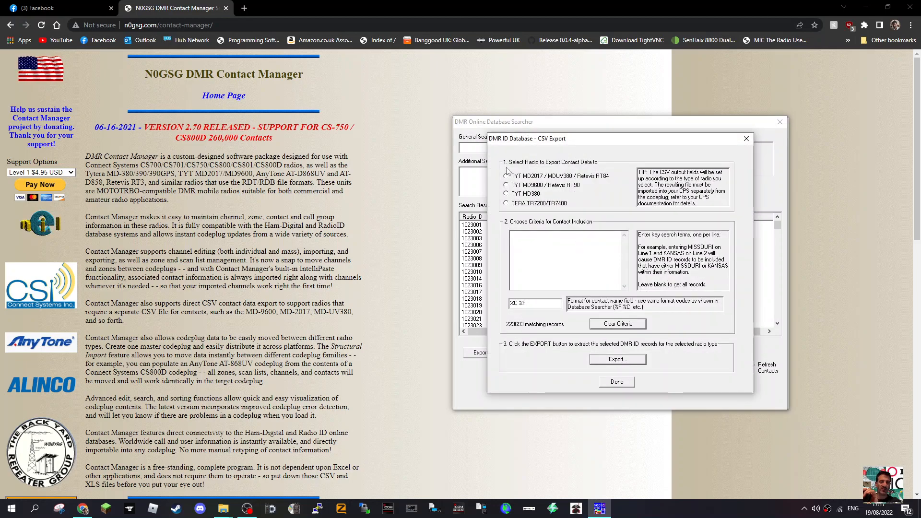
mouse_move(612, 169)
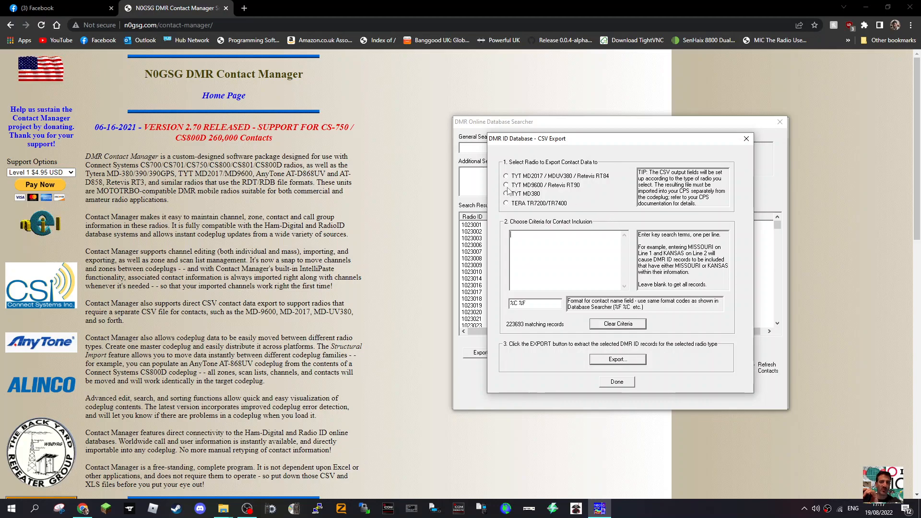
- Export the records as a TYT MD380 CSV named DMR and confirm success
left_click(505, 193)
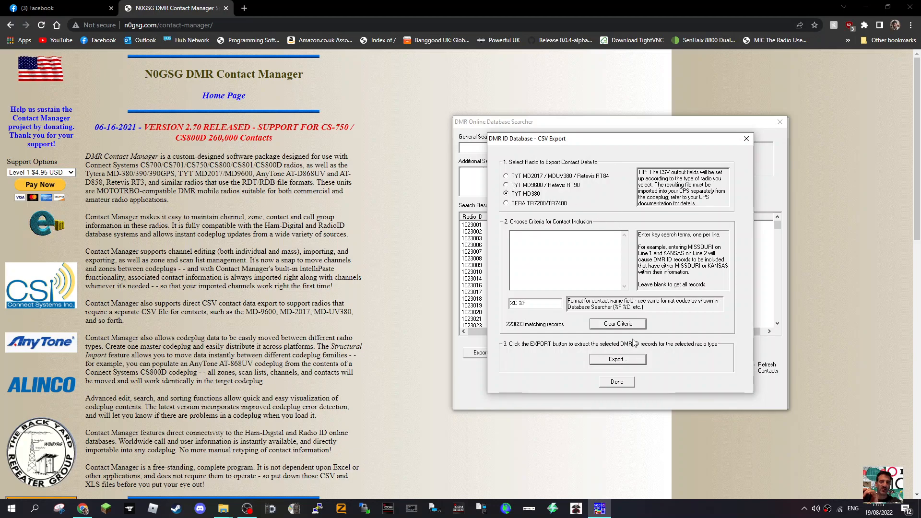
left_click(618, 359)
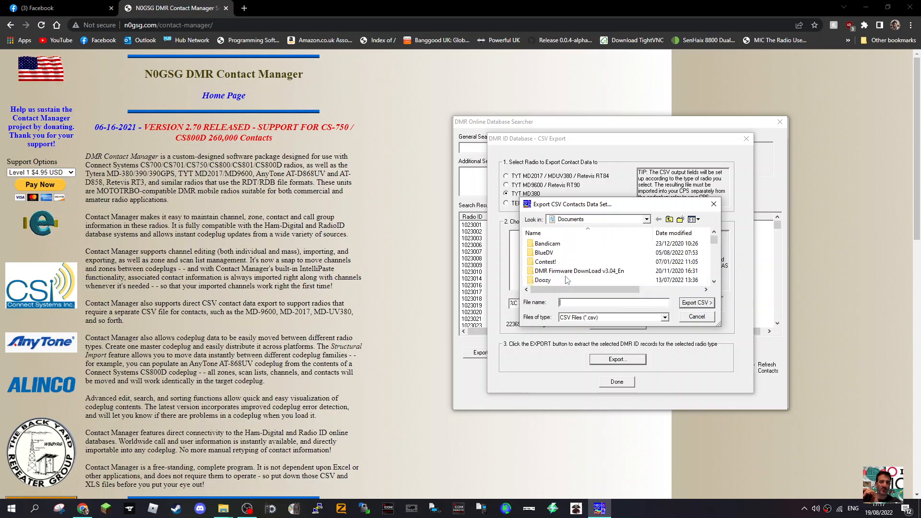
left_click(547, 243)
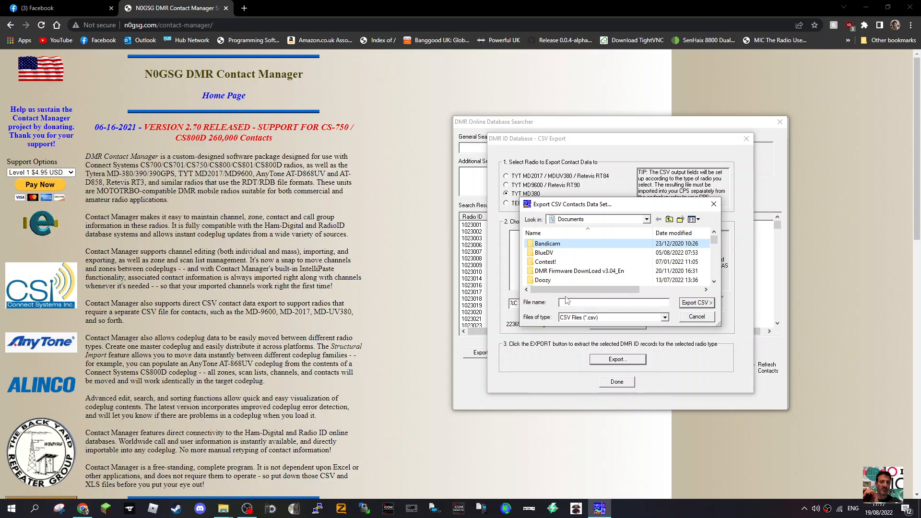
left_click(582, 270)
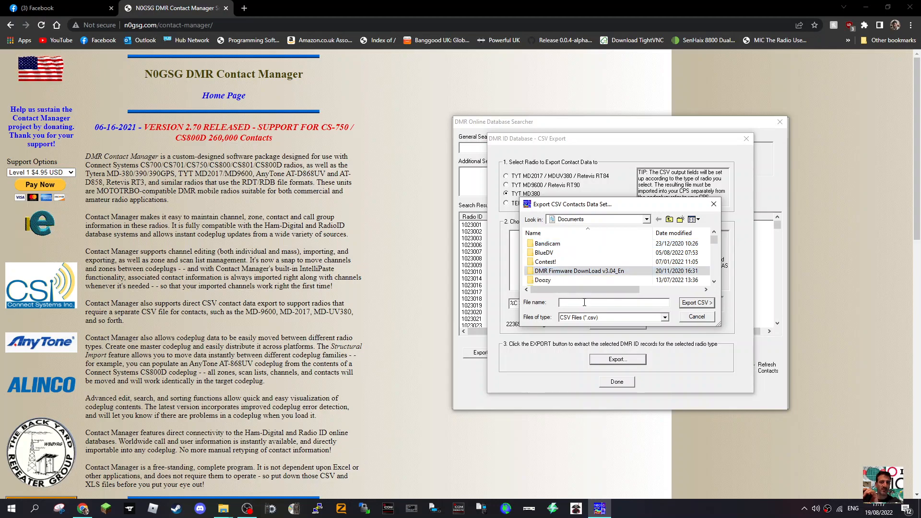
type("DMR")
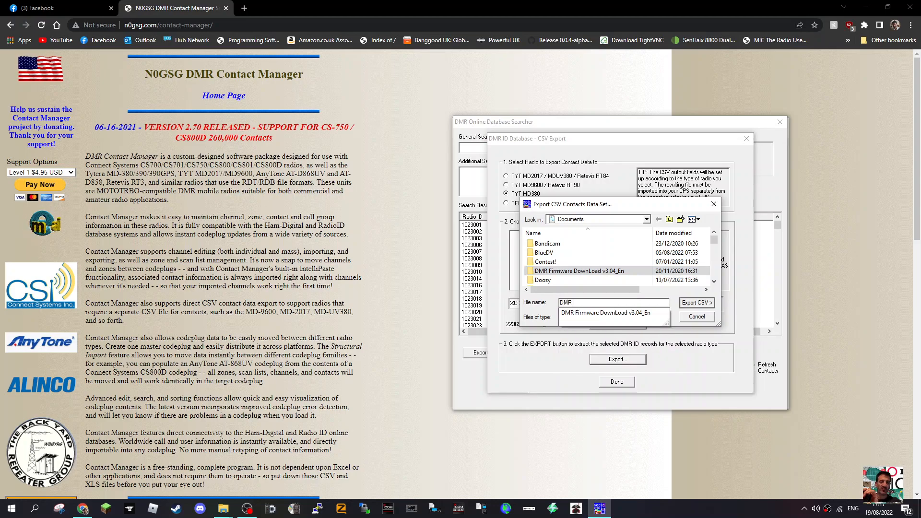
left_click(696, 303)
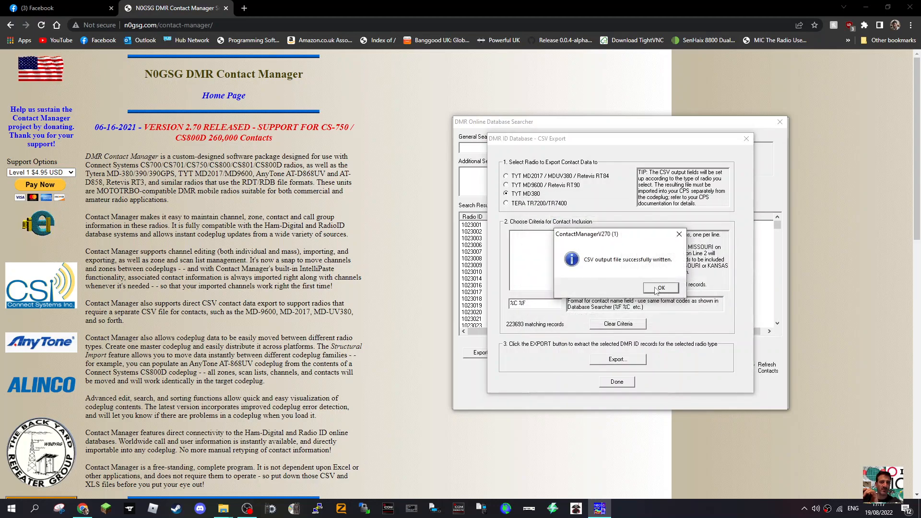
left_click(660, 288)
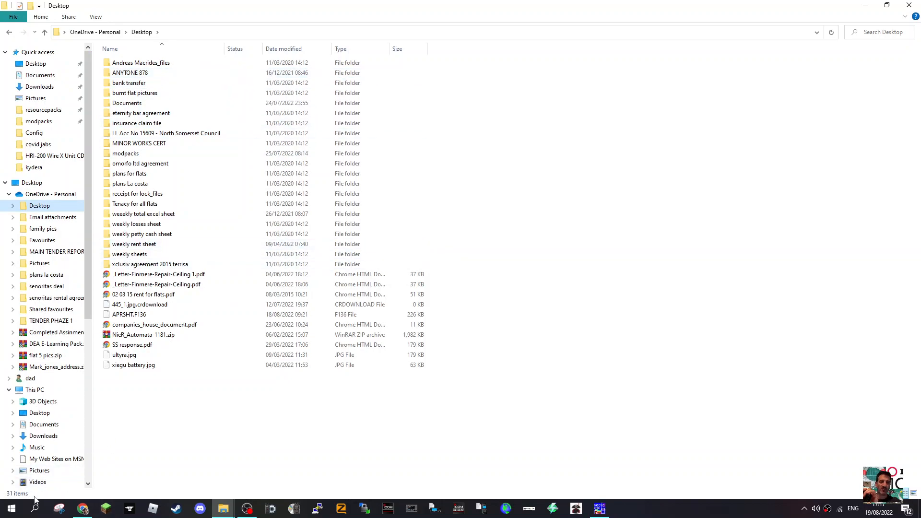
- Search Windows for 'BAND' and pick a result to return to the searcher
left_click(37, 508)
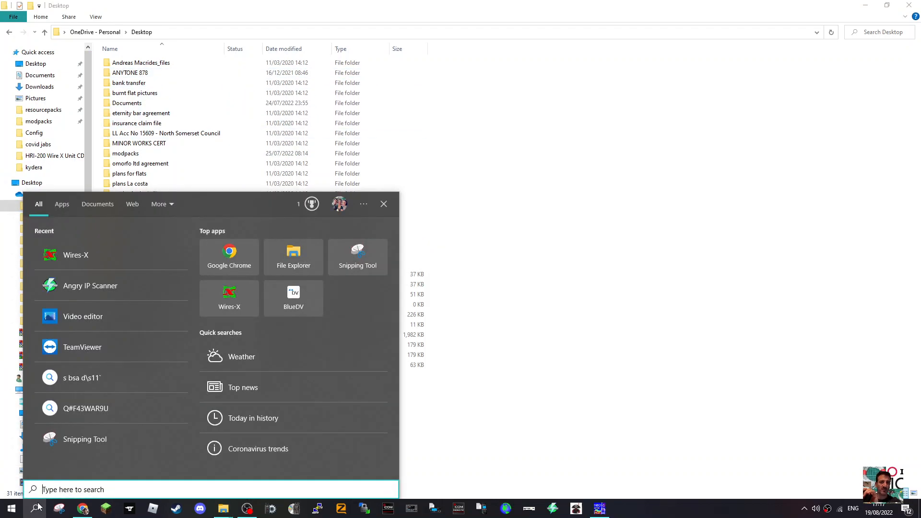
type("BAND")
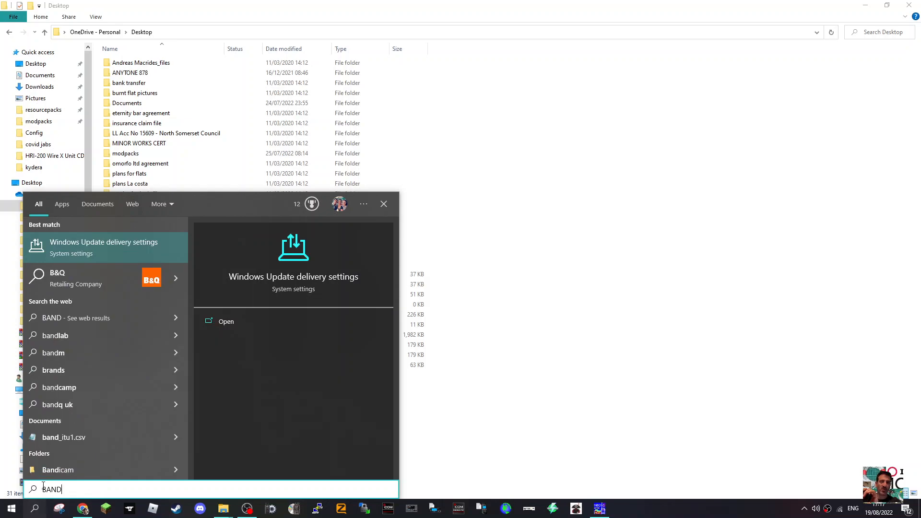
left_click(57, 469)
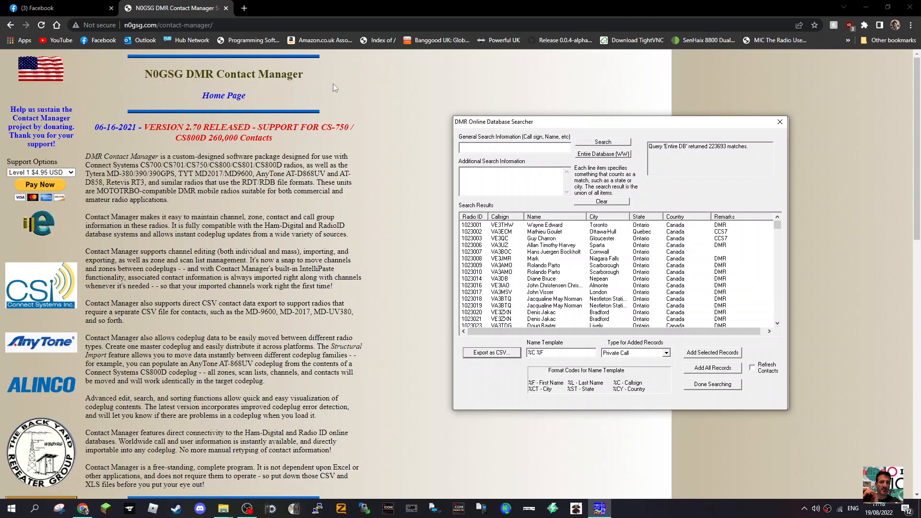
mouse_move(394, 153)
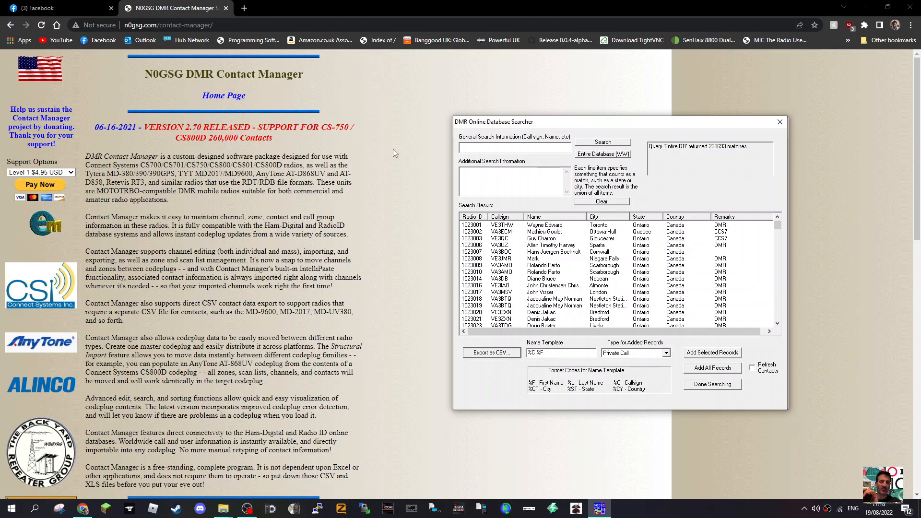